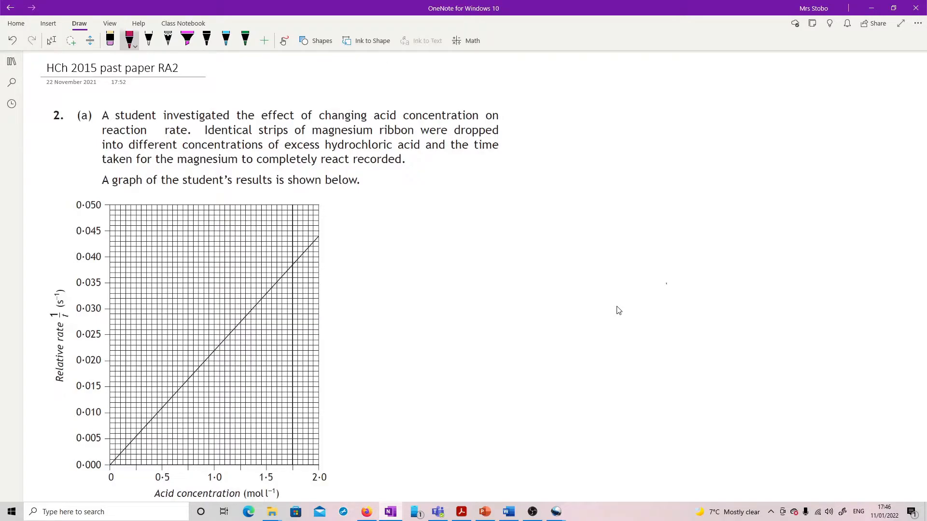
Switch to the pink pen and ink the 1.0 mol/l reading lines with t = 1/0.022 = 45.5 s
{"action": "scroll", "scroll_direction": "down", "scroll_amount": 3}
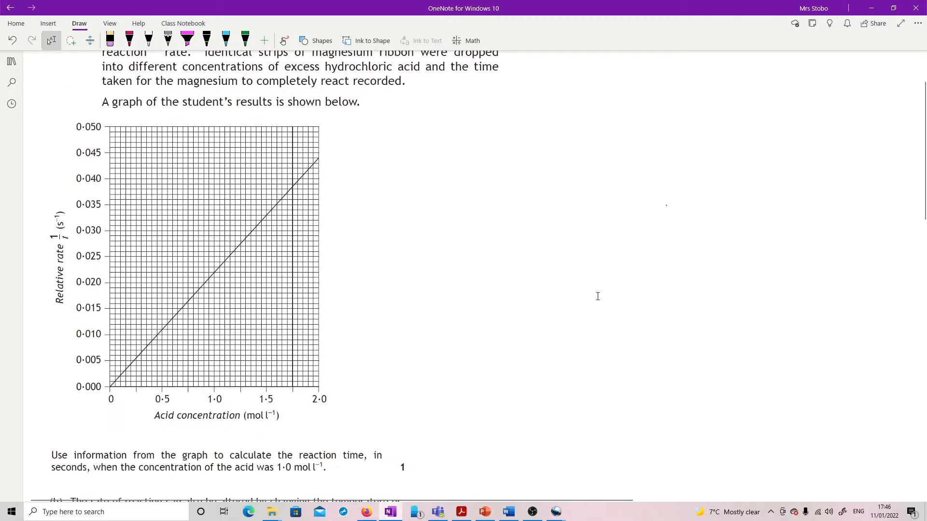
{"action": "left_click", "coordinate": [128, 40]}
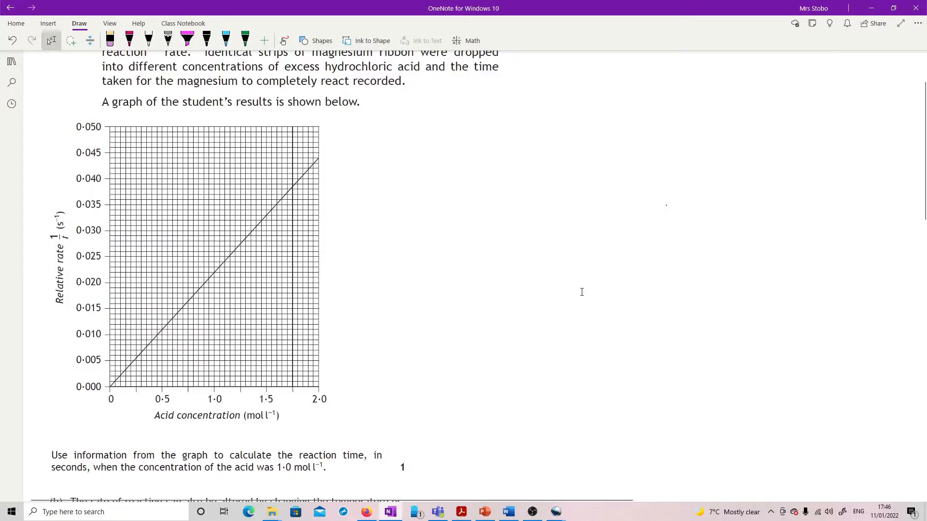
{"action": "mouse_move", "coordinate": [581, 292]}
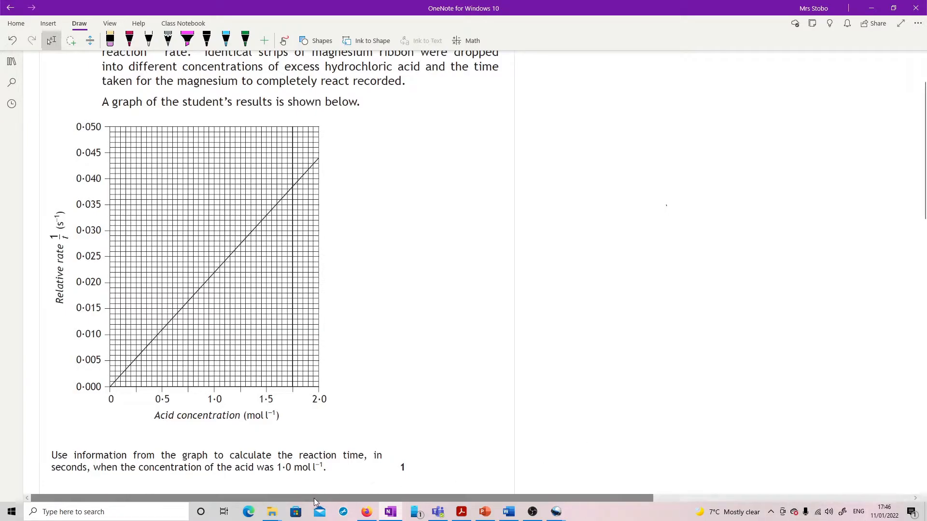
{"action": "mouse_move", "coordinate": [438, 354]}
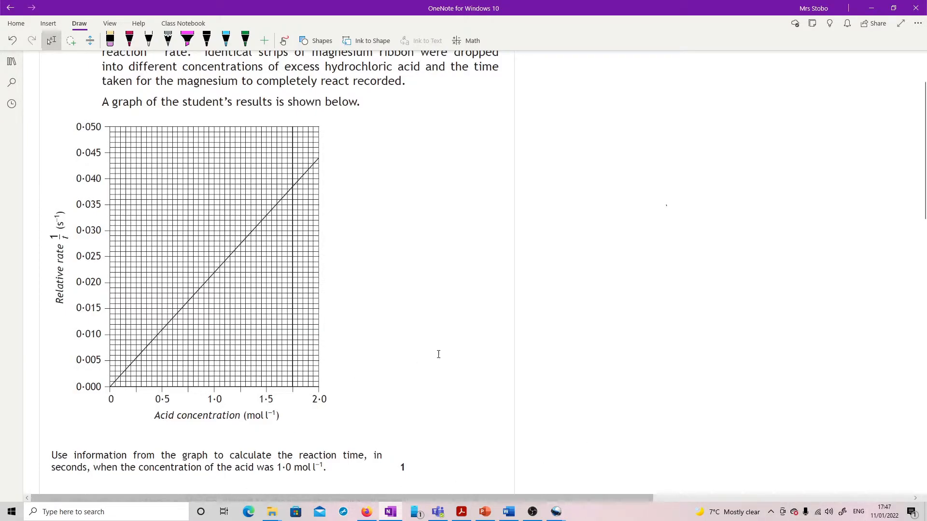
{"action": "scroll", "scroll_direction": "down", "scroll_amount": 3}
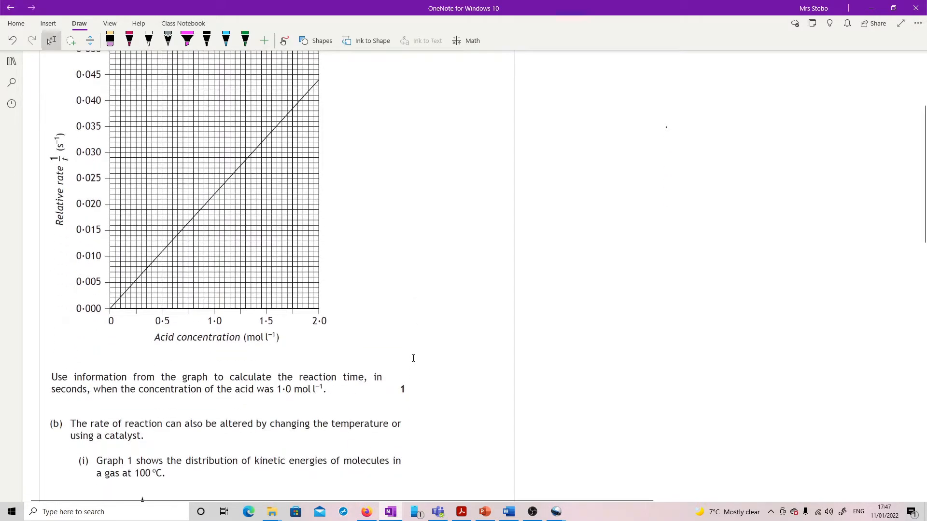
{"action": "scroll", "scroll_direction": "up", "scroll_amount": 3}
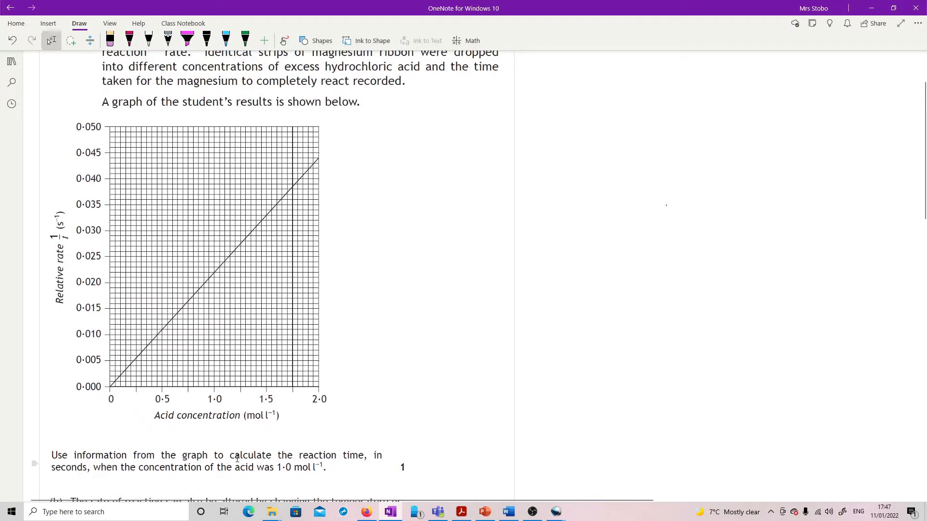
{"action": "left_click", "coordinate": [128, 40]}
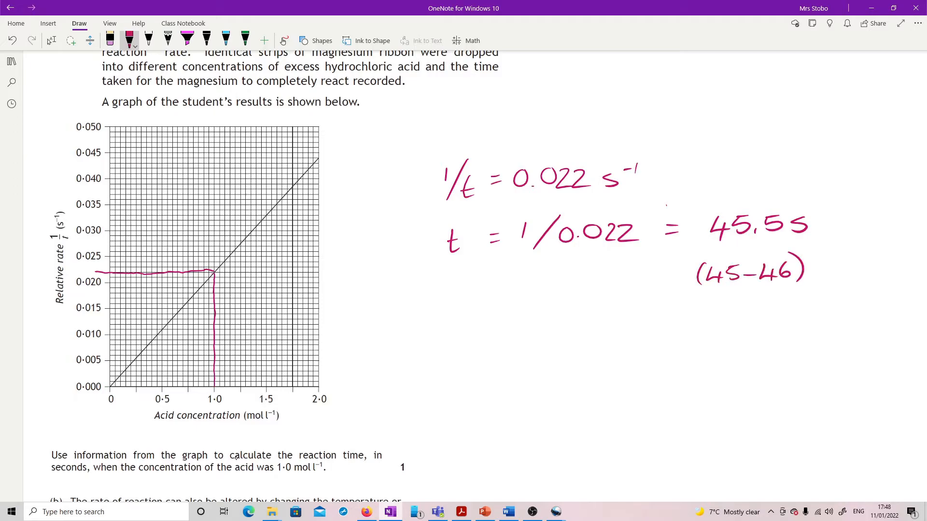
{"action": "scroll", "scroll_direction": "down", "scroll_amount": 3}
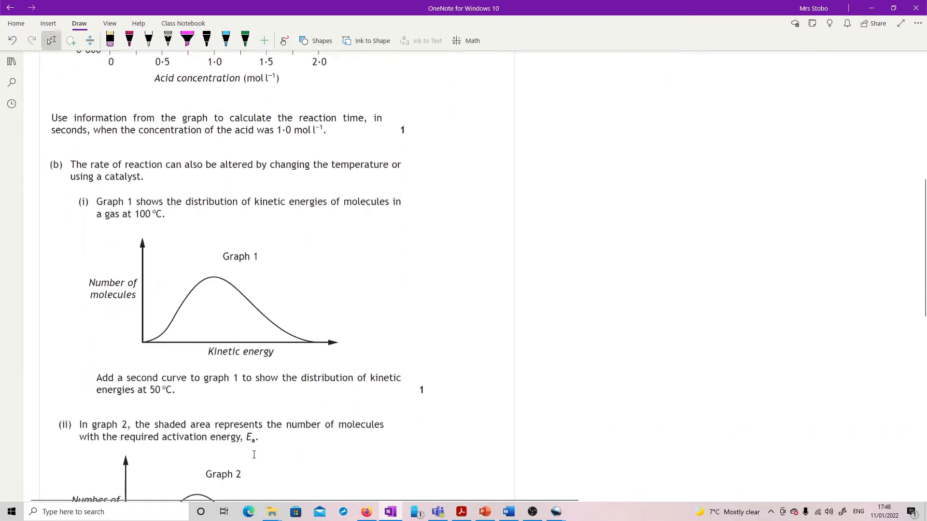
{"action": "scroll", "scroll_direction": "down", "scroll_amount": 3}
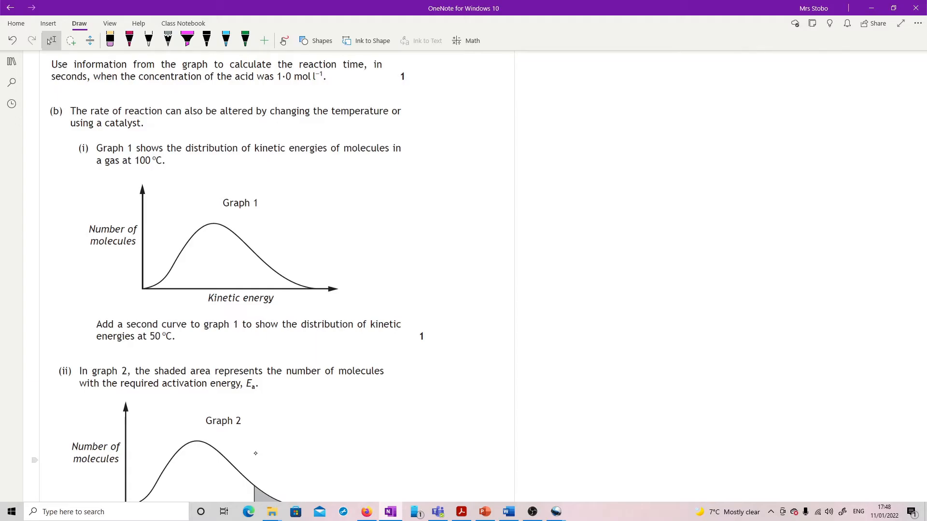
Draw the taller, left-shifted 50 °C curve on Graph 1 with a leftward arrow from the peak
{"action": "left_click", "coordinate": [128, 40]}
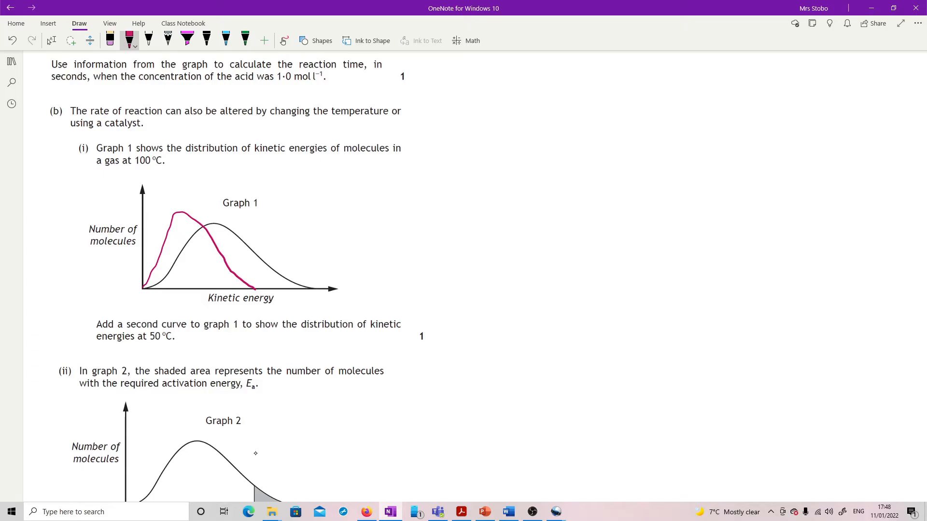
{"action": "left_click", "coordinate": [51, 41]}
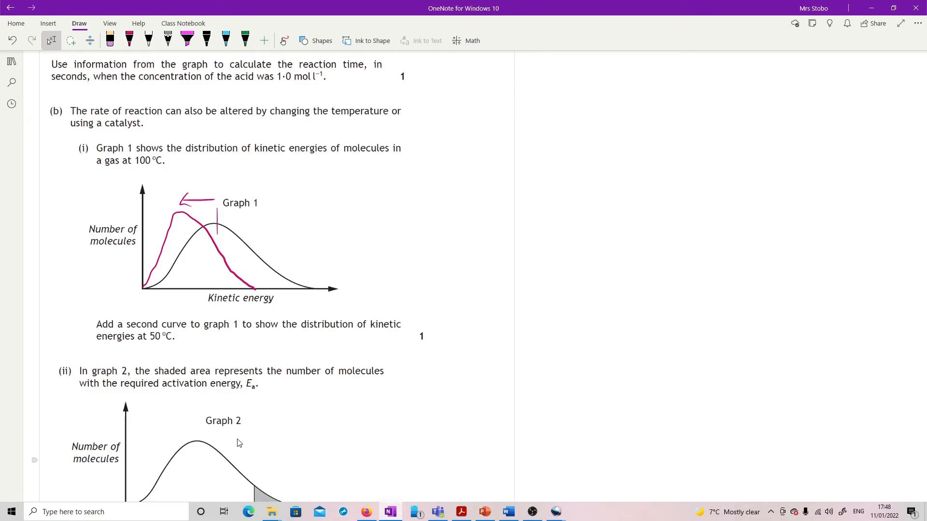
{"action": "scroll", "scroll_direction": "down", "scroll_amount": 3}
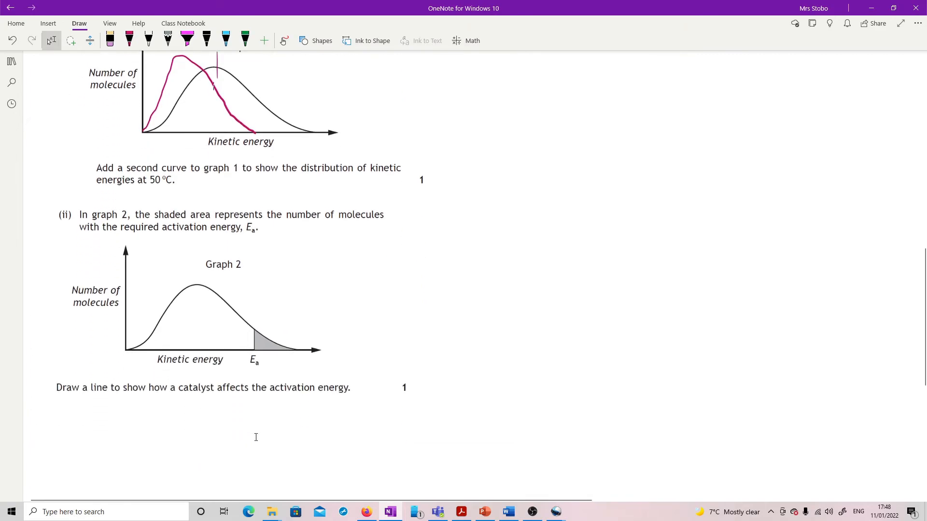